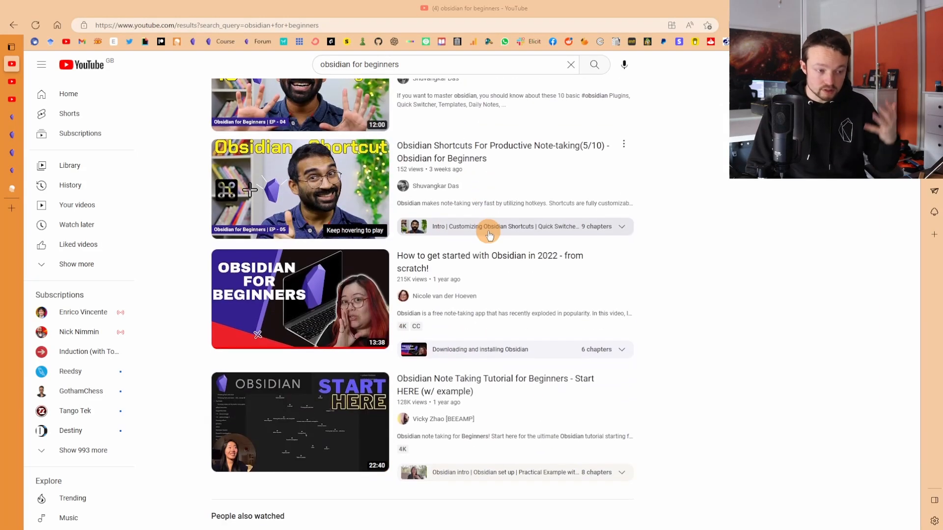
- Scroll up and down on the 'Obsidian for Beginners' video page
{"action": "scroll", "scroll_direction": "up", "scroll_amount": 3}
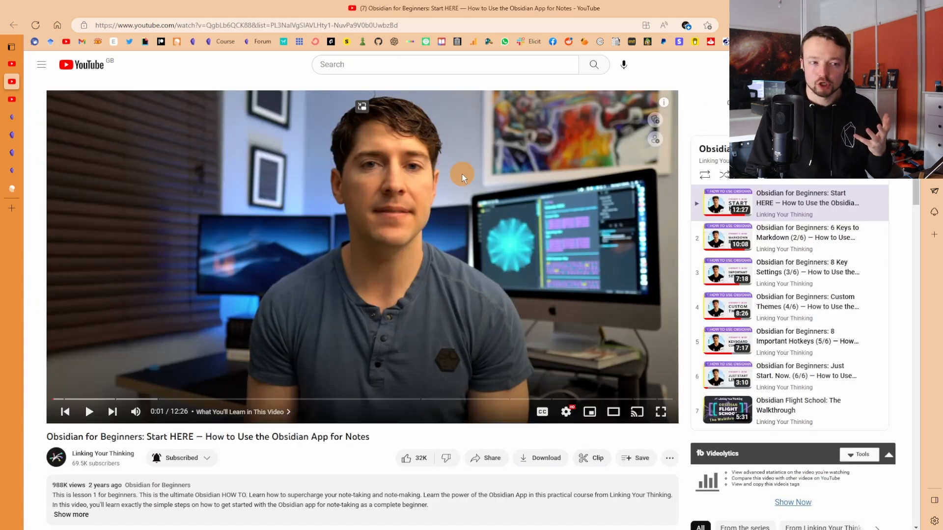
{"action": "scroll", "scroll_direction": "down", "scroll_amount": 3}
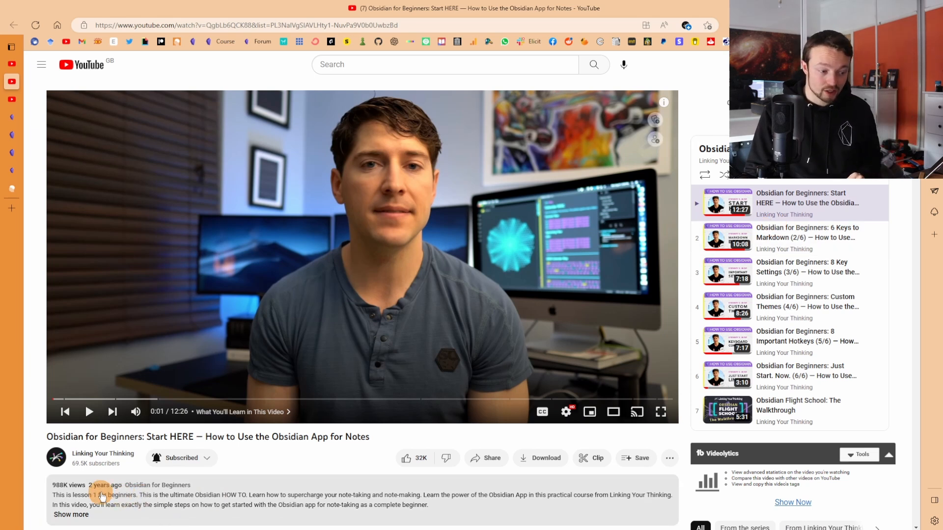
{"action": "mouse_move", "coordinate": [317, 468]}
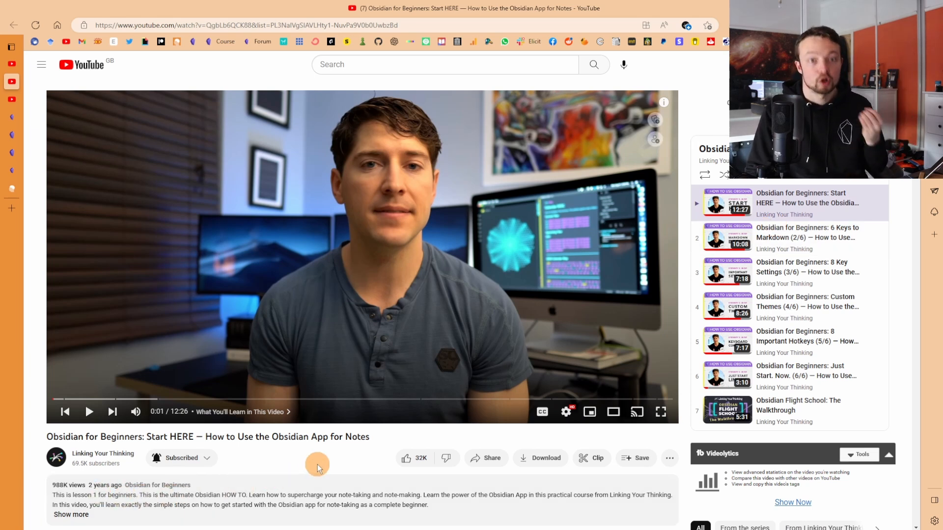
{"action": "mouse_move", "coordinate": [492, 286]}
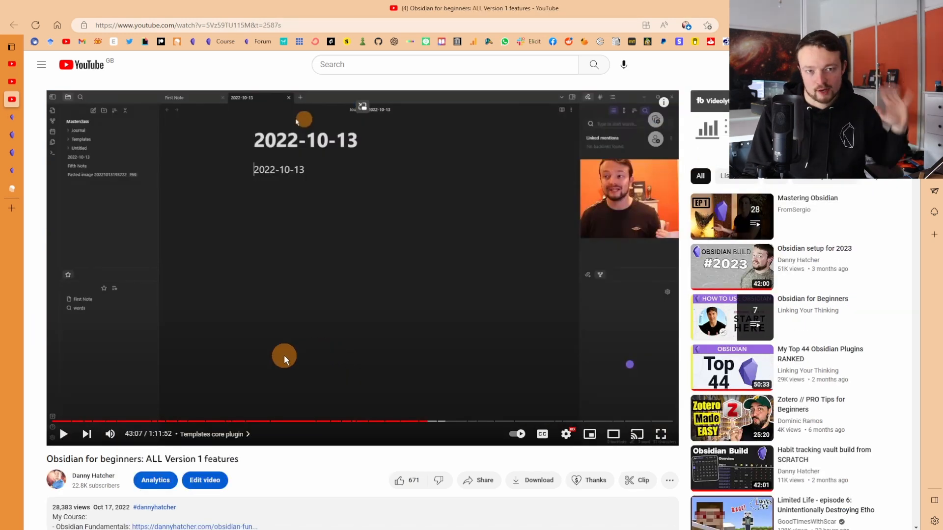
{"action": "mouse_move", "coordinate": [412, 420]}
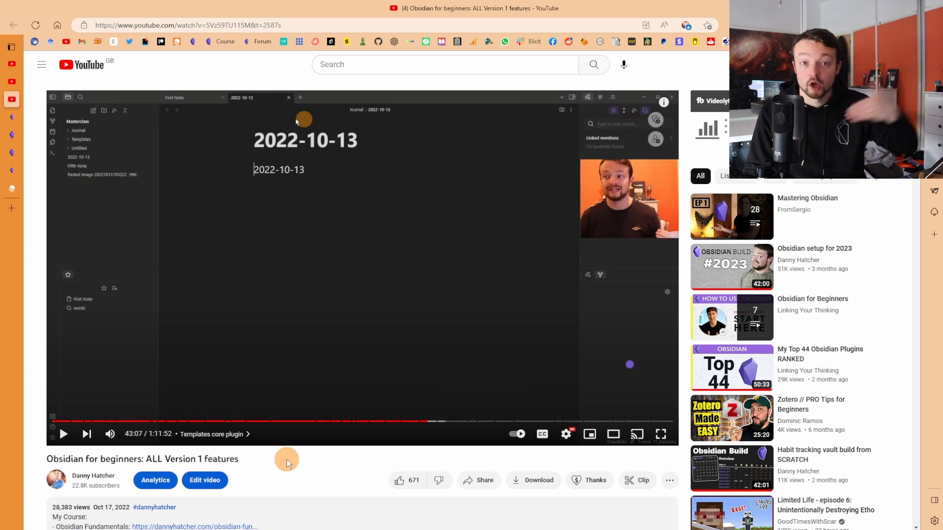
{"action": "mouse_move", "coordinate": [292, 462]}
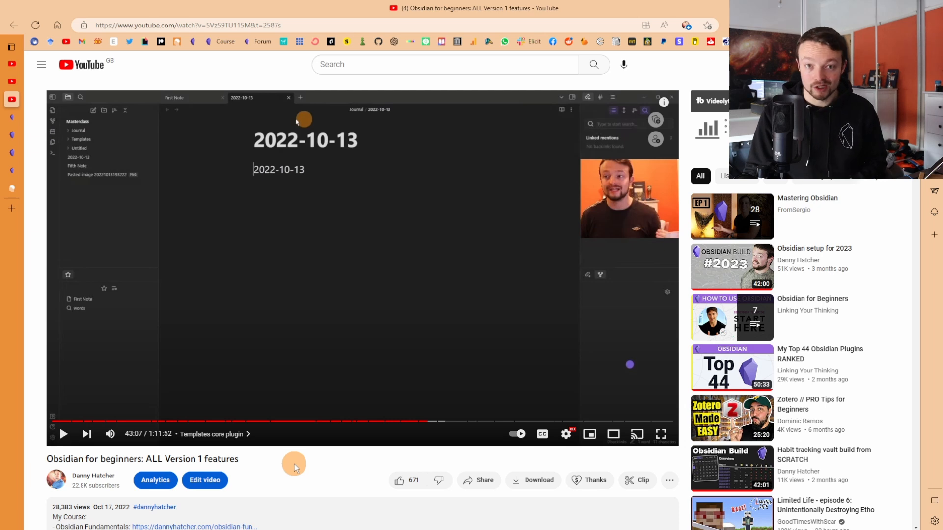
{"action": "mouse_move", "coordinate": [379, 289]}
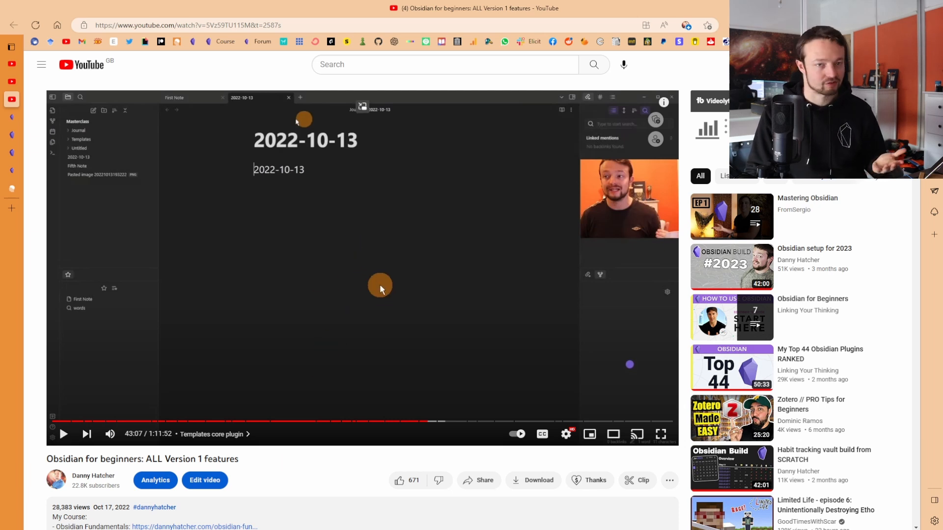
- Scroll the description timestamps, revisit search results, and return to the Version 1 features video
{"action": "scroll", "scroll_direction": "down", "scroll_amount": 3}
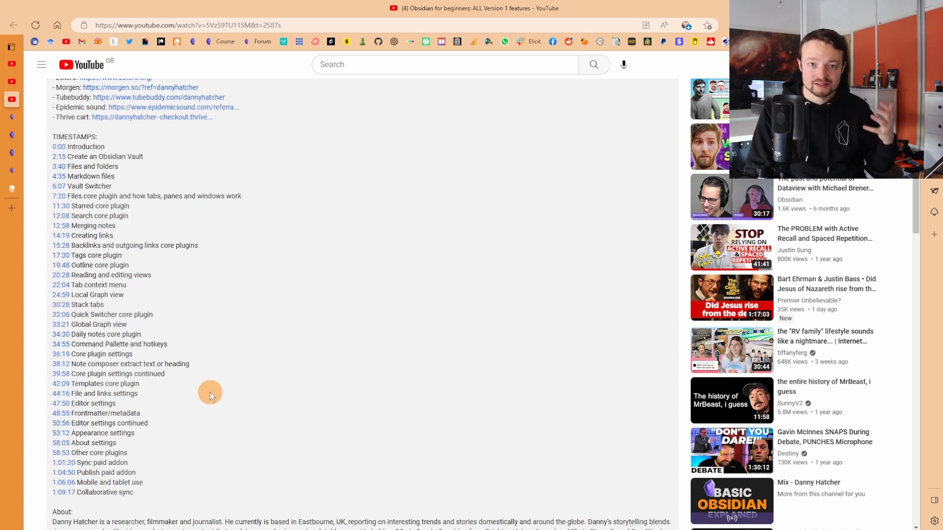
{"action": "mouse_move", "coordinate": [215, 381]}
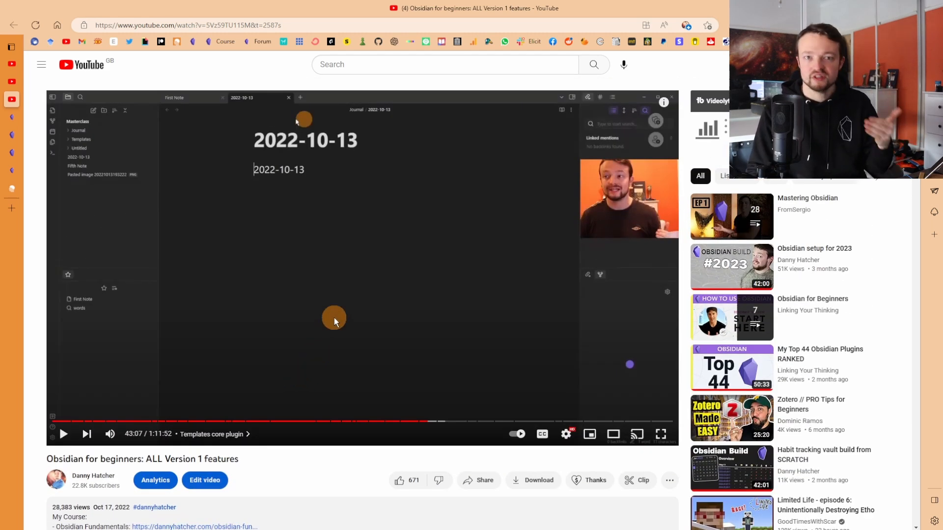
{"action": "key", "text": "Return"}
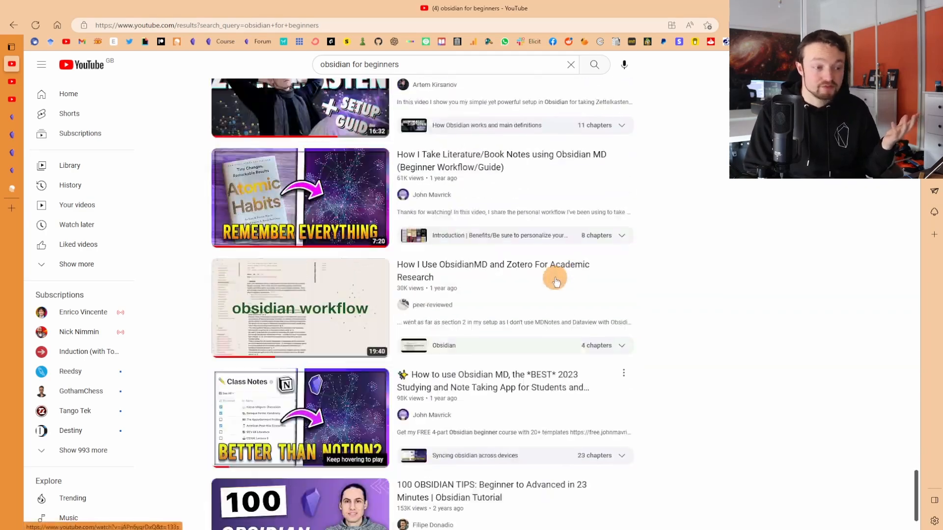
{"action": "scroll", "scroll_direction": "up", "scroll_amount": 3}
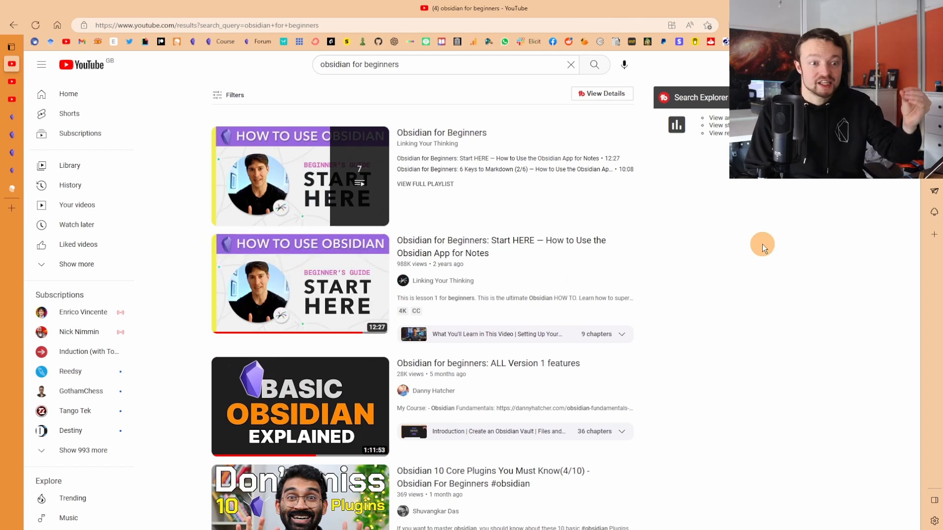
{"action": "left_click", "coordinate": [299, 406]}
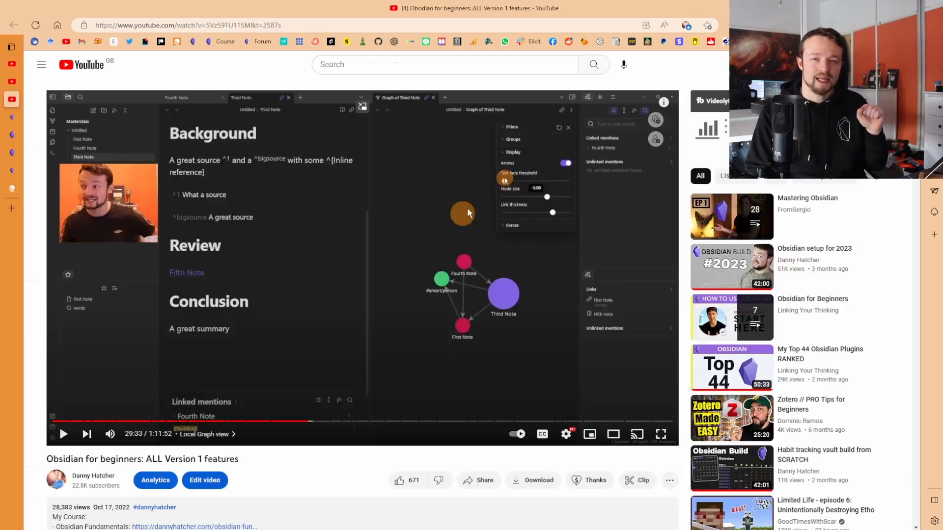
{"action": "mouse_move", "coordinate": [306, 252]}
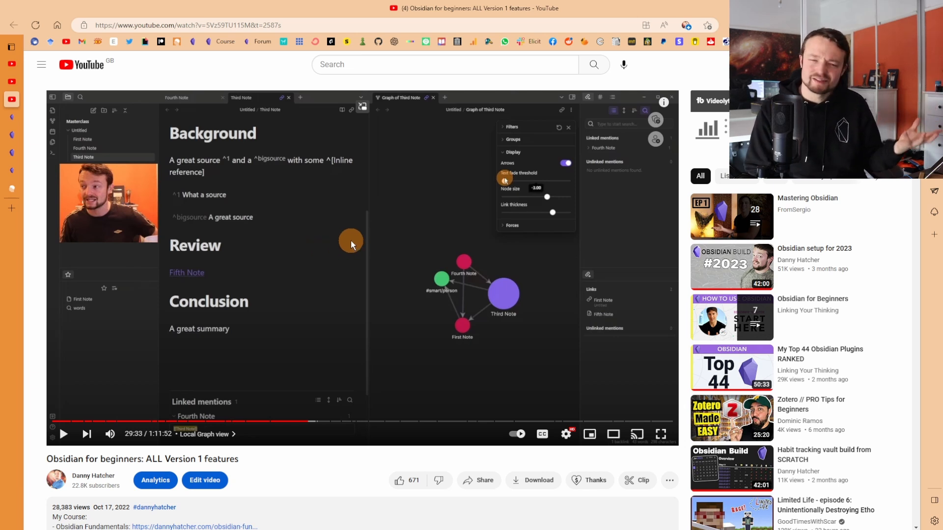
{"action": "mouse_move", "coordinate": [337, 234]}
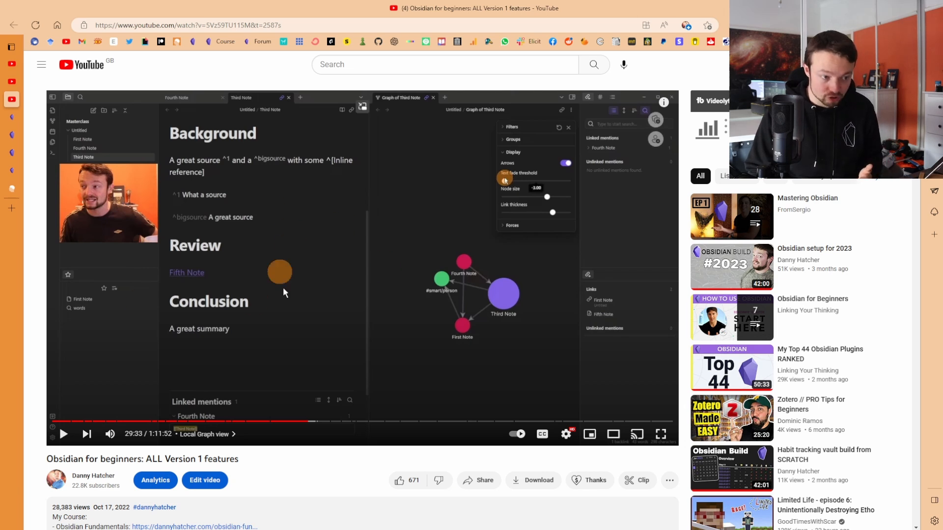
{"action": "mouse_move", "coordinate": [370, 265]}
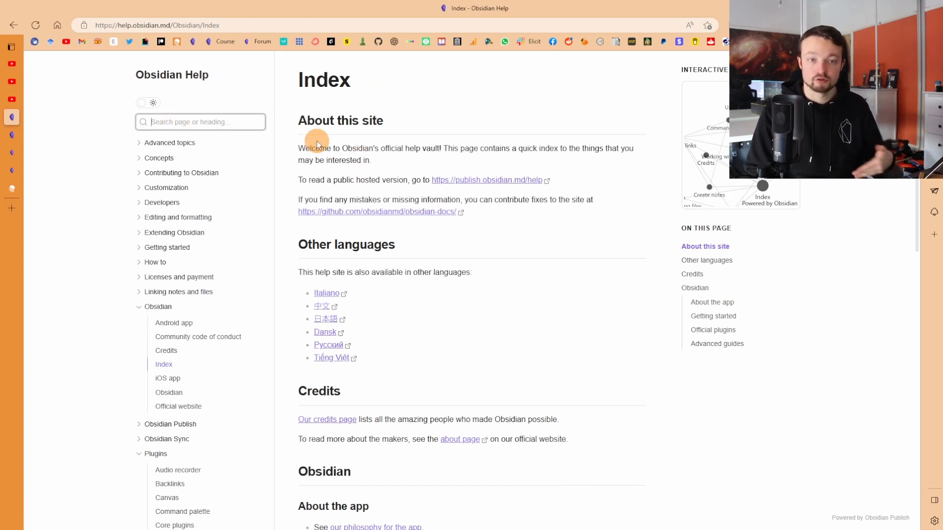
- Scroll the Help Index page and open the Drag and Drop page under Advanced topics
{"action": "scroll", "scroll_direction": "down", "scroll_amount": 3}
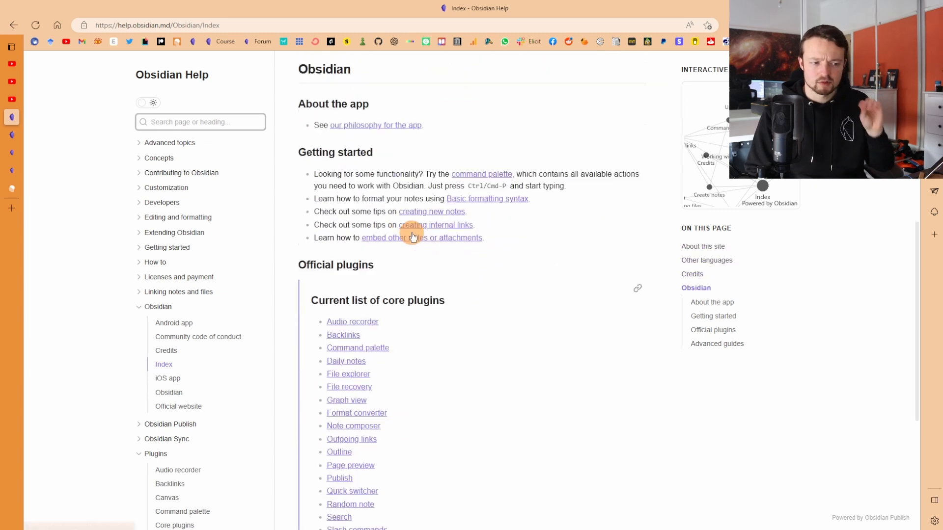
{"action": "scroll", "scroll_direction": "down", "scroll_amount": 3}
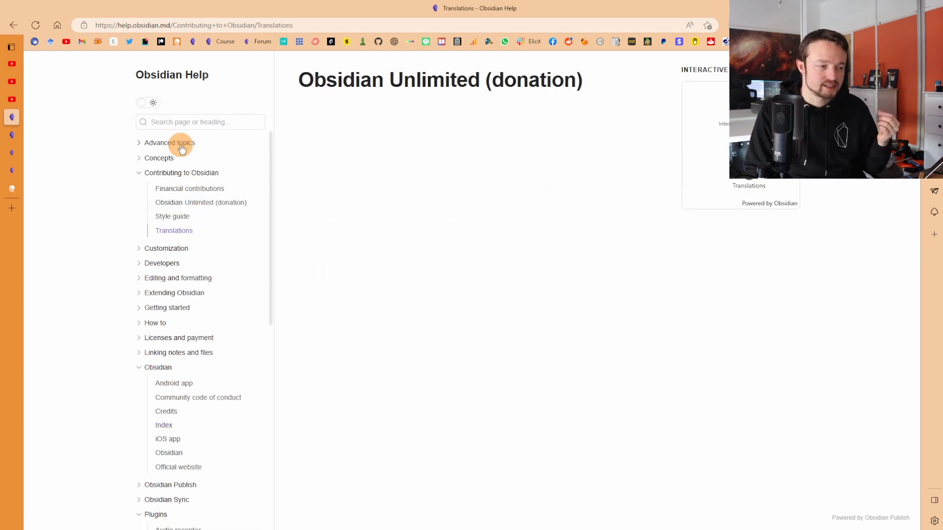
{"action": "left_click", "coordinate": [169, 143]}
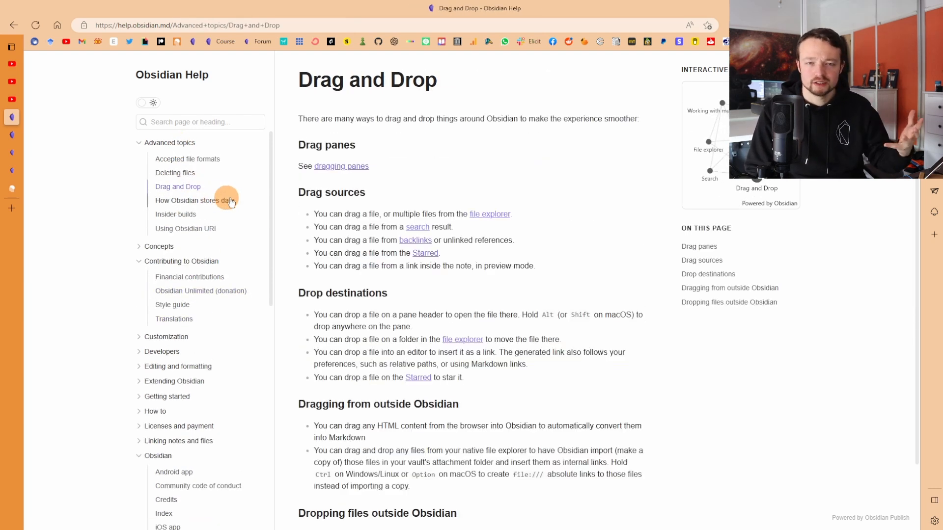
{"action": "mouse_move", "coordinate": [322, 224]}
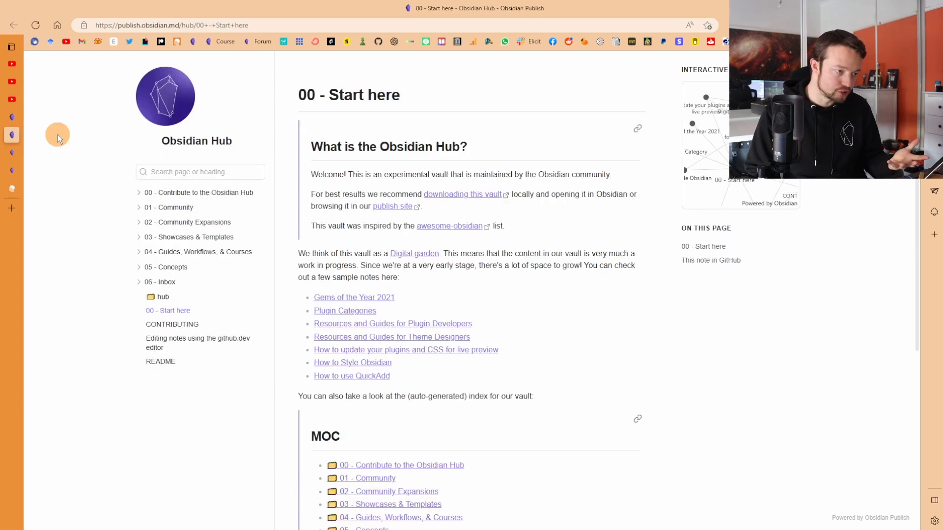
{"action": "mouse_move", "coordinate": [358, 233]}
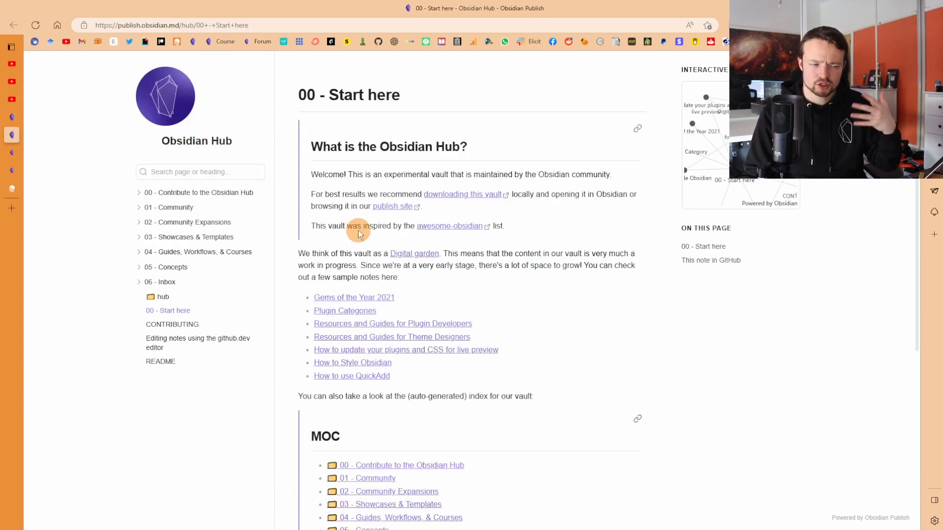
{"action": "mouse_move", "coordinate": [198, 141]}
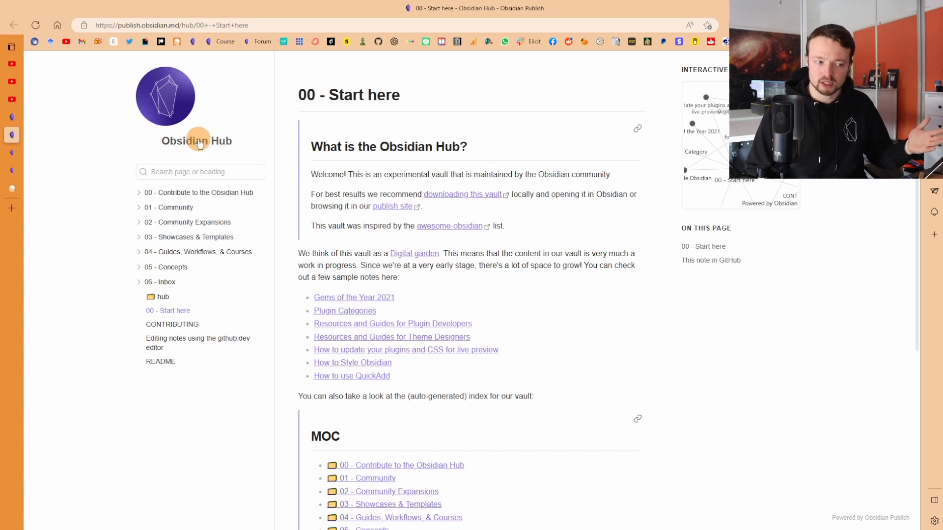
- Browse Community Expansions > Plugins by Category > Backup plugins and dismiss the Aut-O-Backups preview
{"action": "left_click", "coordinate": [188, 222]}
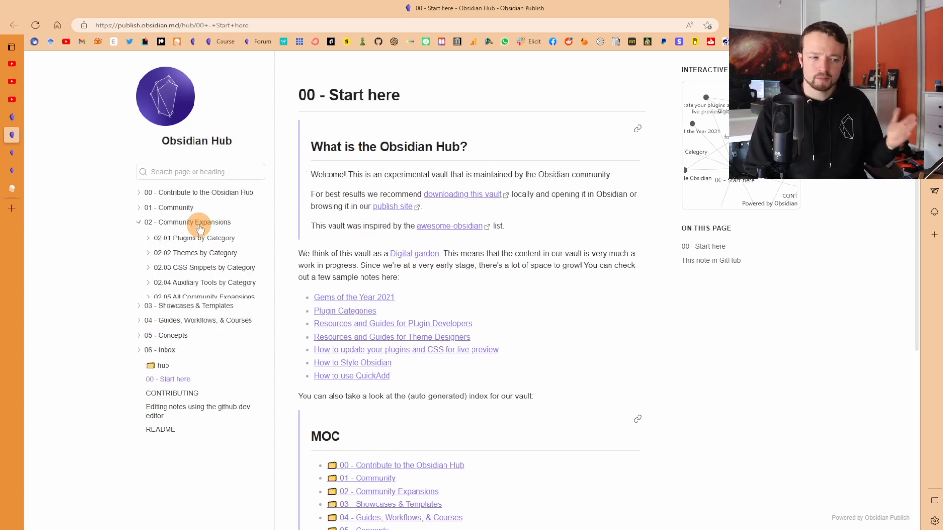
{"action": "left_click", "coordinate": [194, 238]}
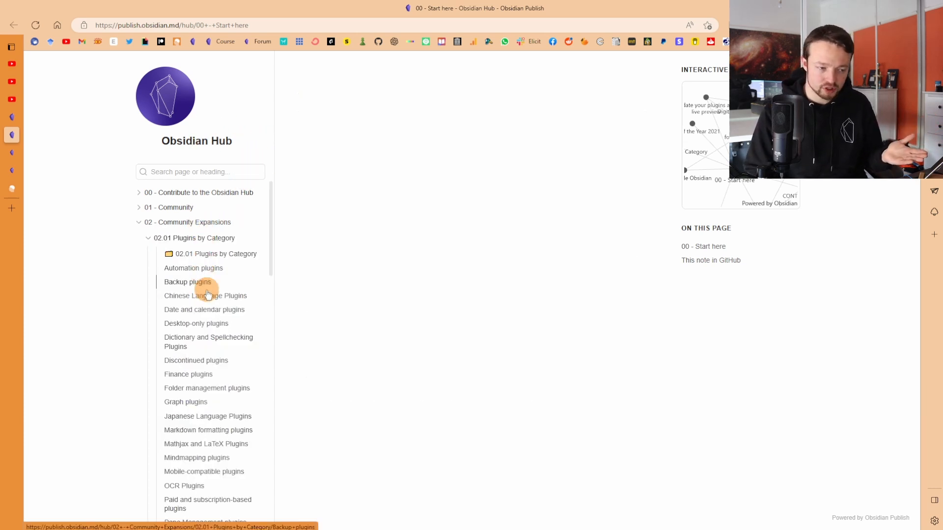
{"action": "left_click", "coordinate": [187, 281]}
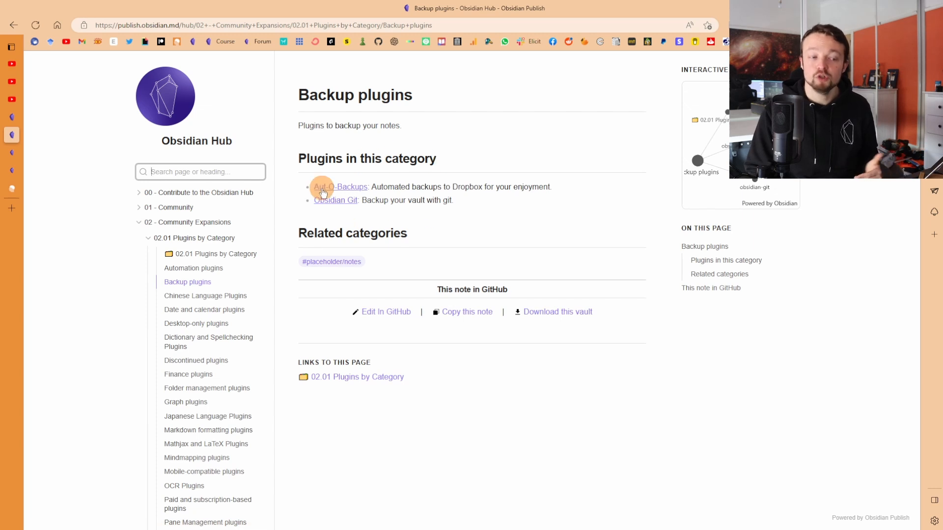
{"action": "mouse_move", "coordinate": [340, 186]}
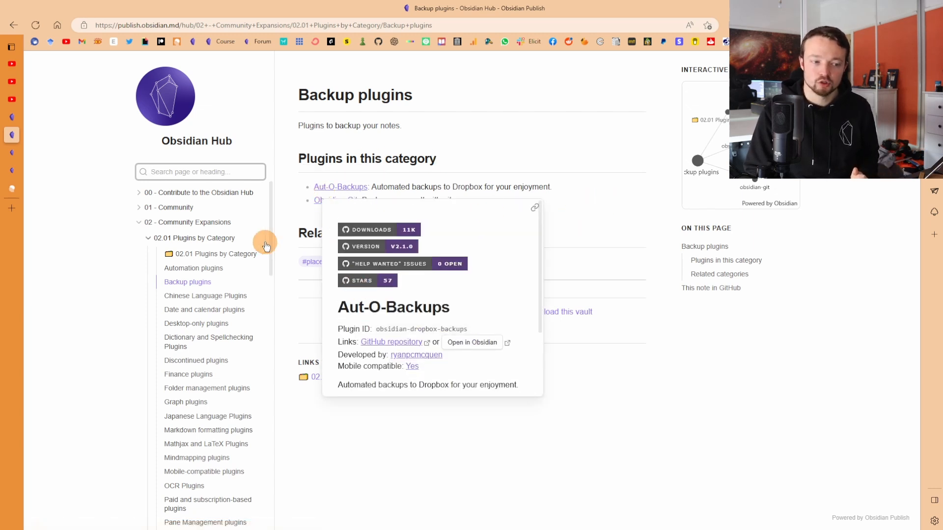
{"action": "left_click", "coordinate": [208, 342]}
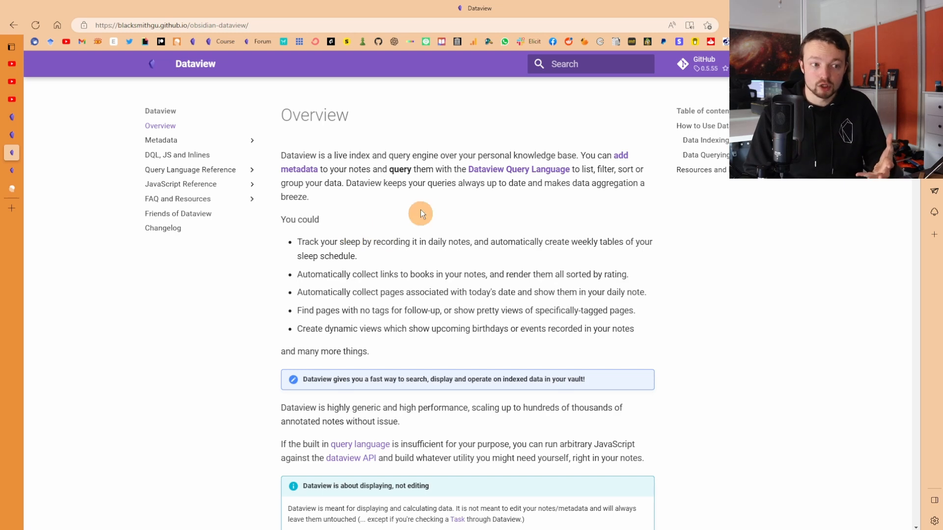
- Scroll through the Dataview Overview's Data Indexing and Data Querying examples and forum categories
{"action": "scroll", "scroll_direction": "down", "scroll_amount": 3}
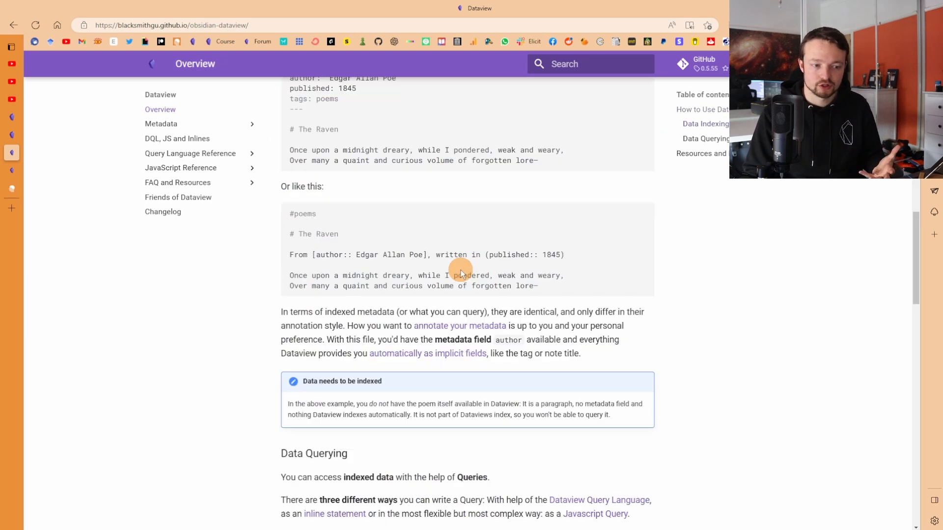
{"action": "scroll", "scroll_direction": "up", "scroll_amount": 3}
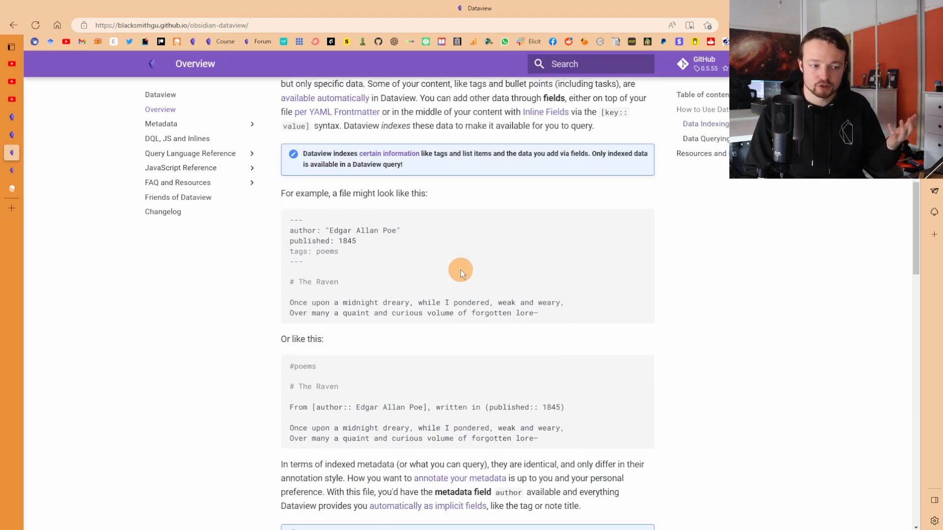
{"action": "scroll", "scroll_direction": "up", "scroll_amount": 3}
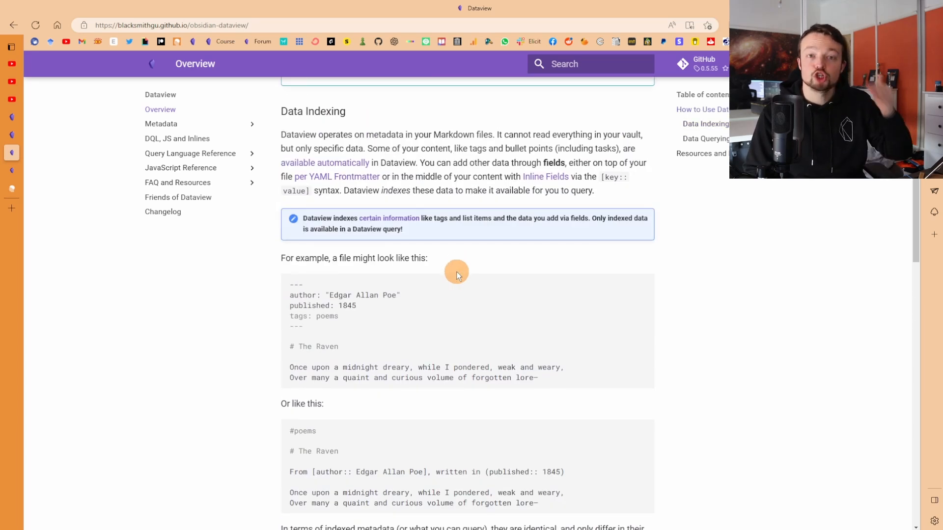
{"action": "scroll", "scroll_direction": "down", "scroll_amount": 3}
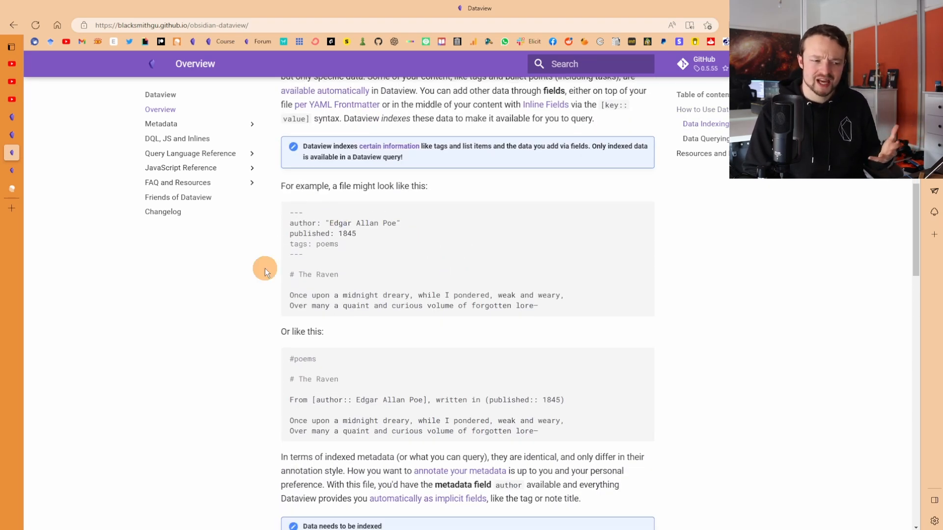
{"action": "mouse_move", "coordinate": [358, 275]}
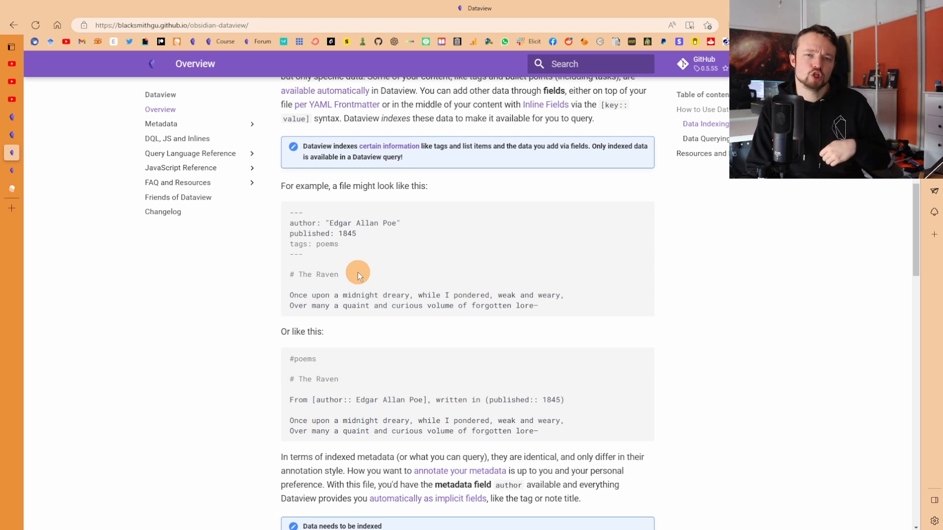
{"action": "scroll", "scroll_direction": "down", "scroll_amount": 3}
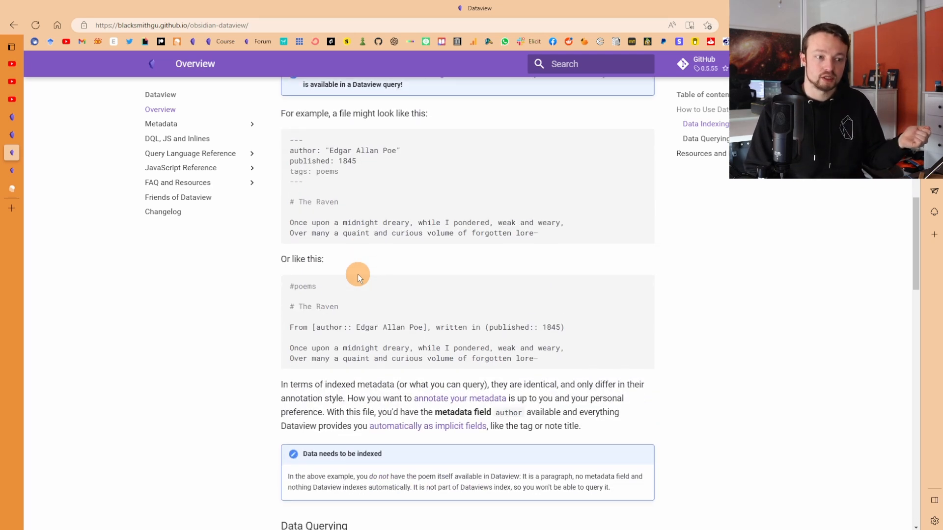
{"action": "mouse_move", "coordinate": [357, 272]}
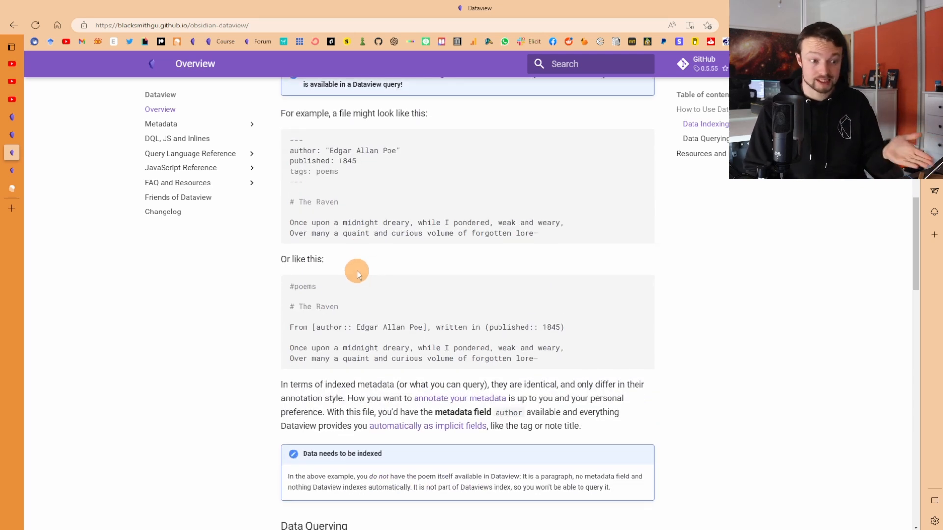
{"action": "scroll", "scroll_direction": "down", "scroll_amount": 3}
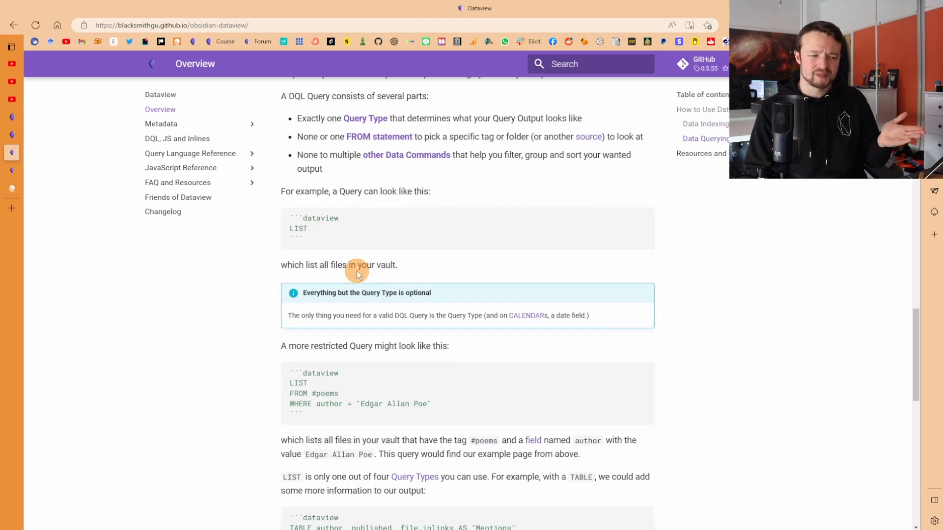
{"action": "scroll", "scroll_direction": "down", "scroll_amount": 3}
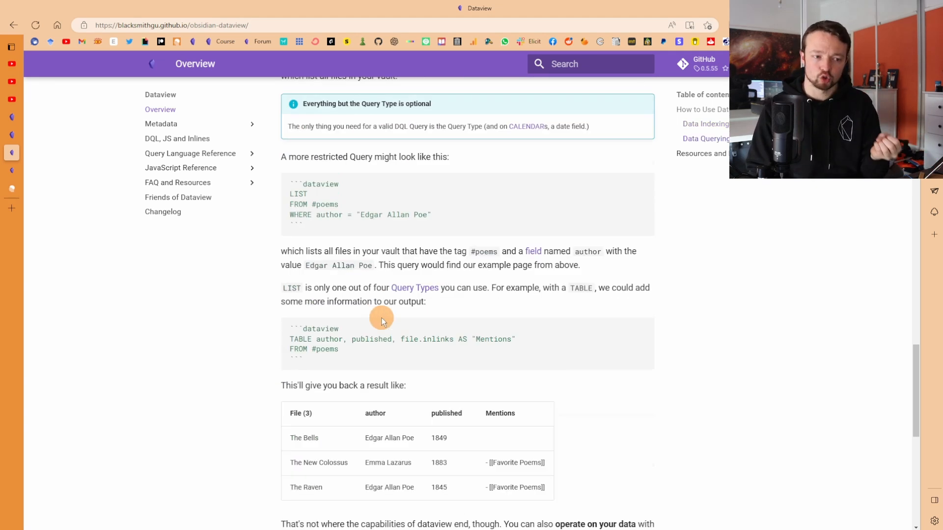
{"action": "scroll", "scroll_direction": "down", "scroll_amount": 3}
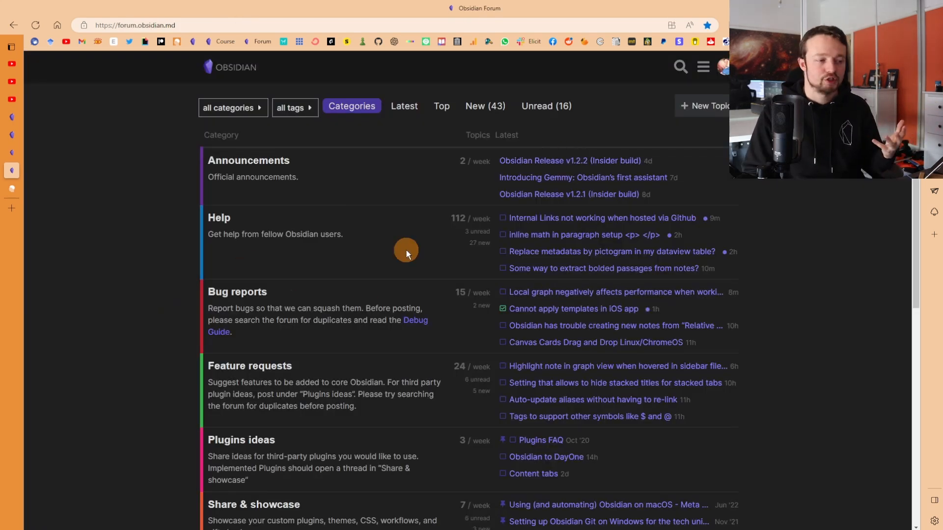
{"action": "mouse_move", "coordinate": [347, 235]}
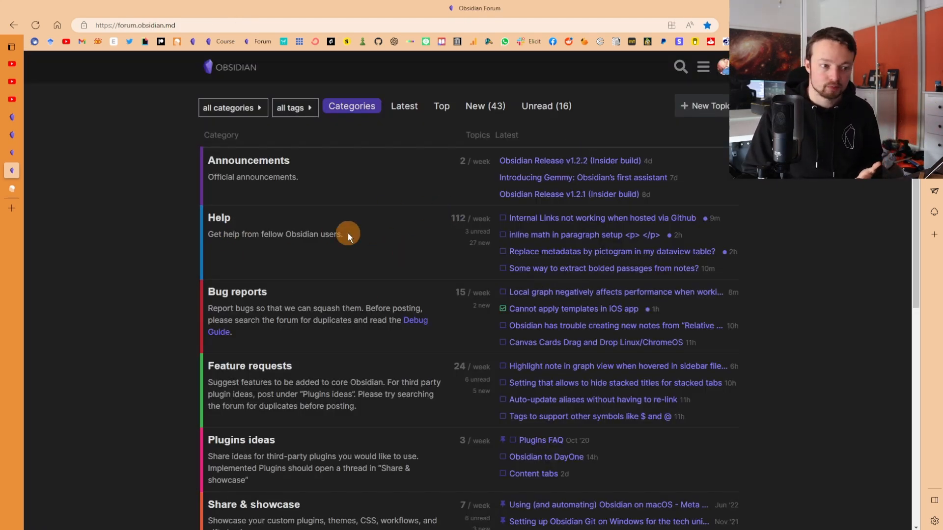
{"action": "scroll", "scroll_direction": "down", "scroll_amount": 3}
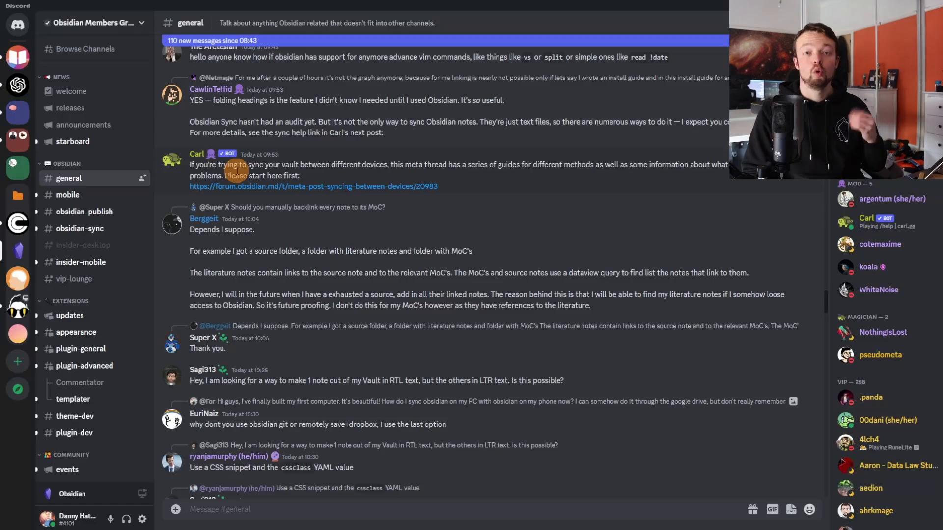
- Scroll through the Obsidian Discord #general channel messages
{"action": "scroll", "scroll_direction": "down", "scroll_amount": 3}
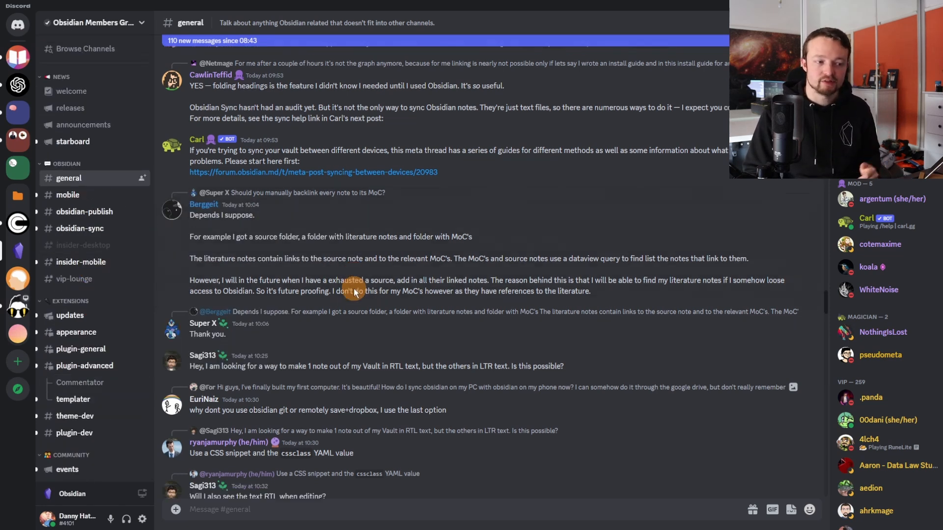
{"action": "scroll", "scroll_direction": "down", "scroll_amount": 3}
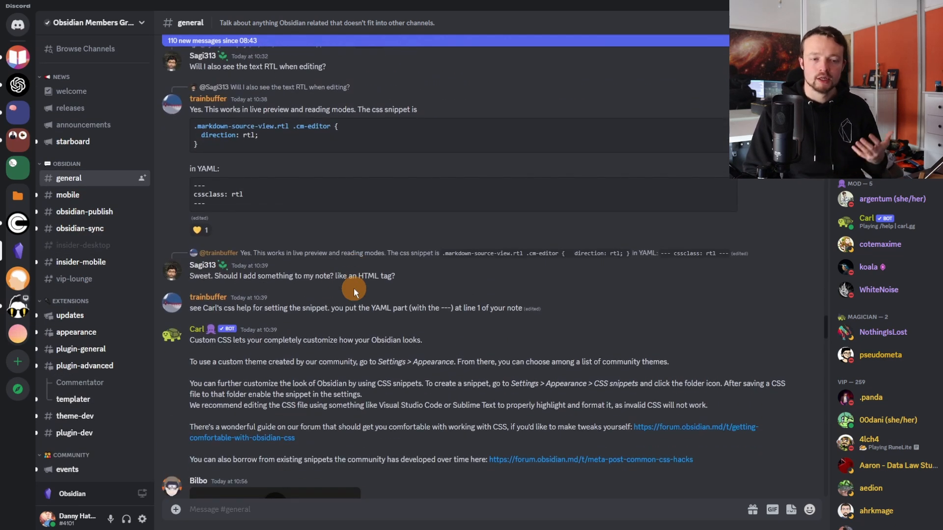
{"action": "scroll", "scroll_direction": "down", "scroll_amount": 3}
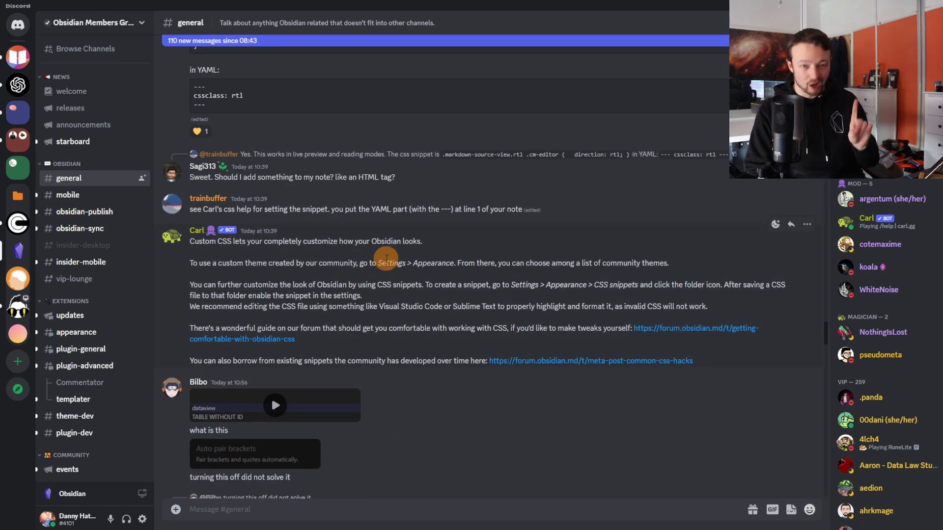
{"action": "scroll", "scroll_direction": "up", "scroll_amount": 3}
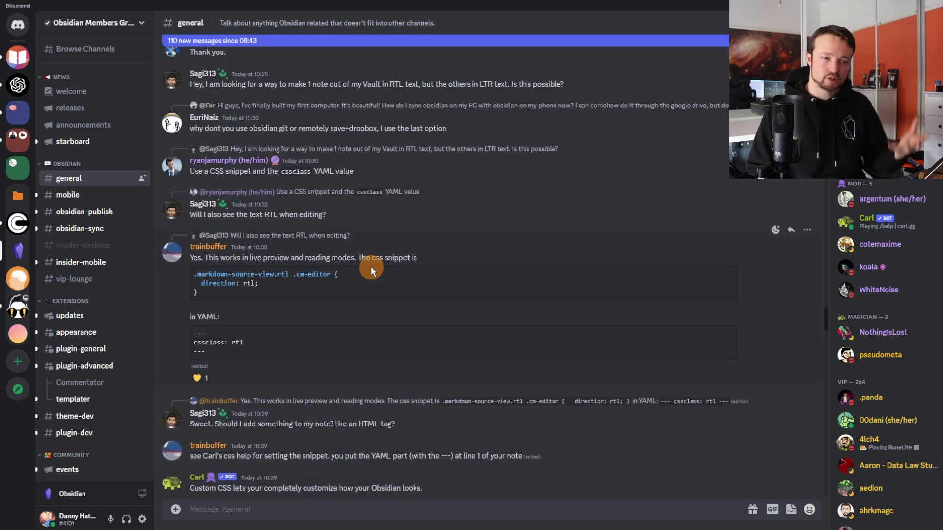
{"action": "mouse_move", "coordinate": [433, 297]}
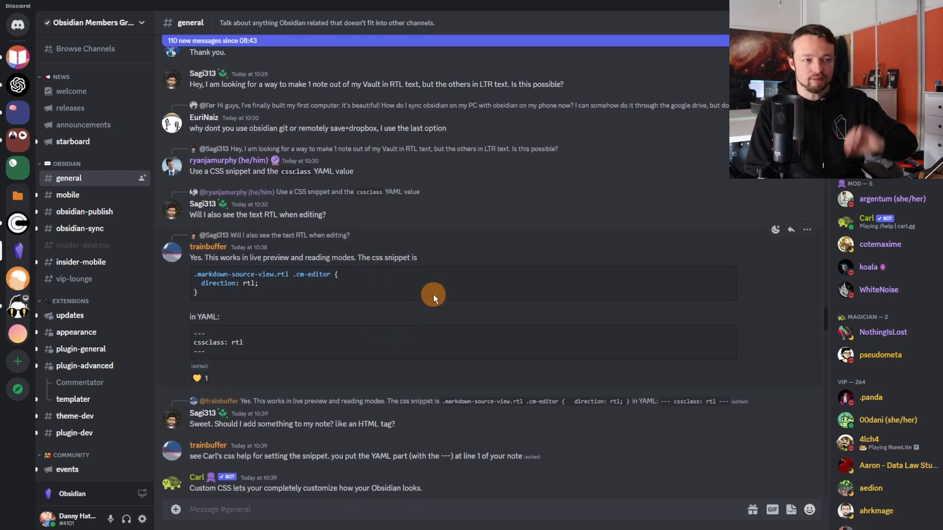
- Scroll the Obsidian Fundamentals course page to New to Obsidian and open a lesson
{"action": "scroll", "scroll_direction": "down", "scroll_amount": 3}
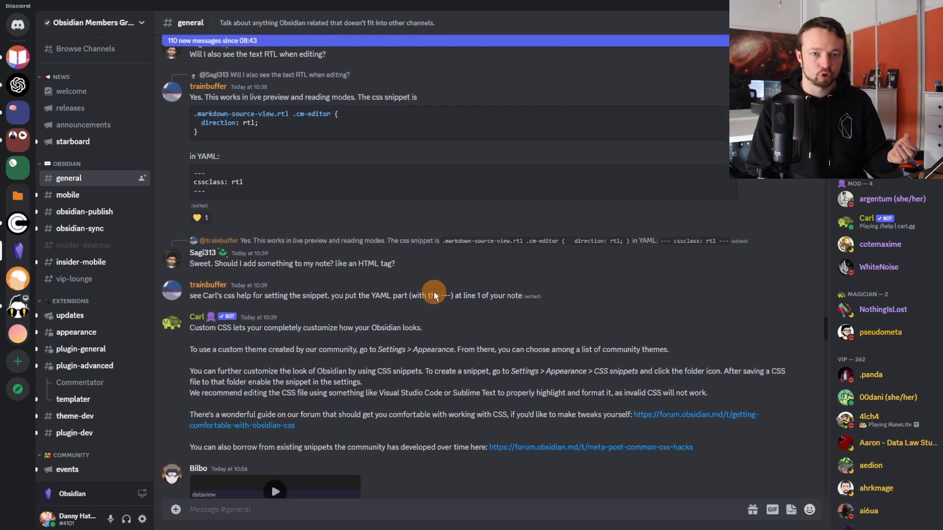
{"action": "scroll", "scroll_direction": "down", "scroll_amount": 3}
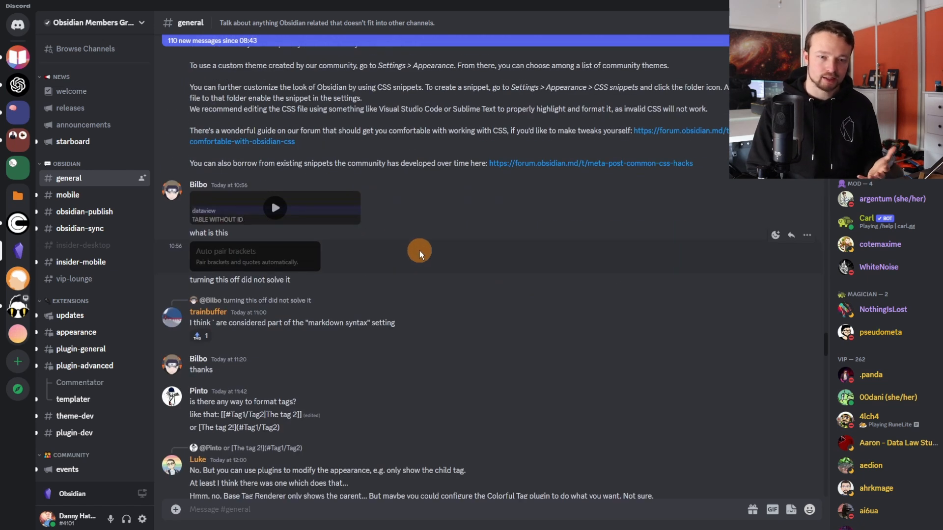
{"action": "mouse_move", "coordinate": [440, 233]}
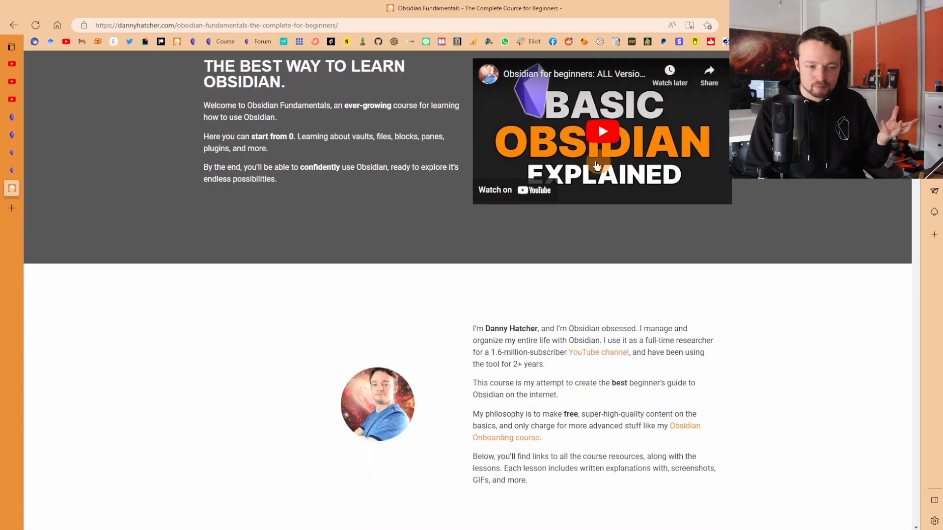
{"action": "scroll", "scroll_direction": "down", "scroll_amount": 3}
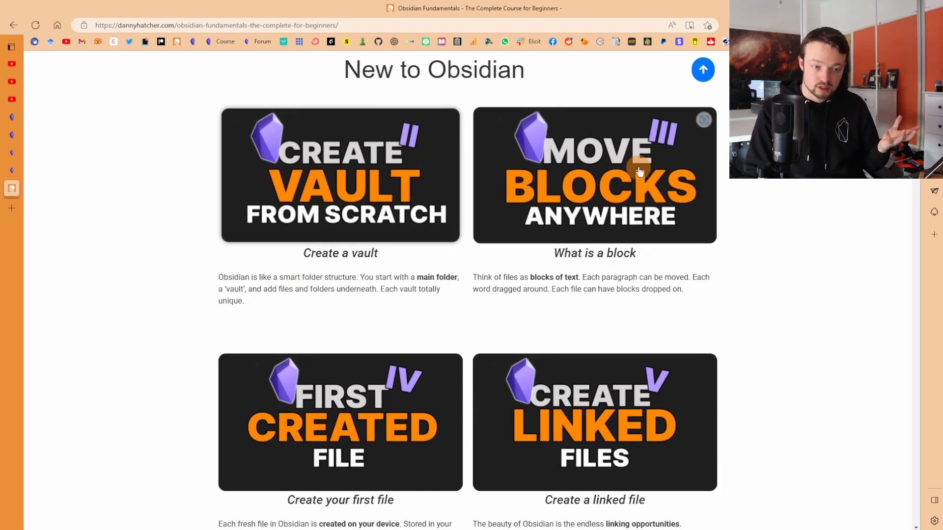
{"action": "left_click", "coordinate": [594, 175]}
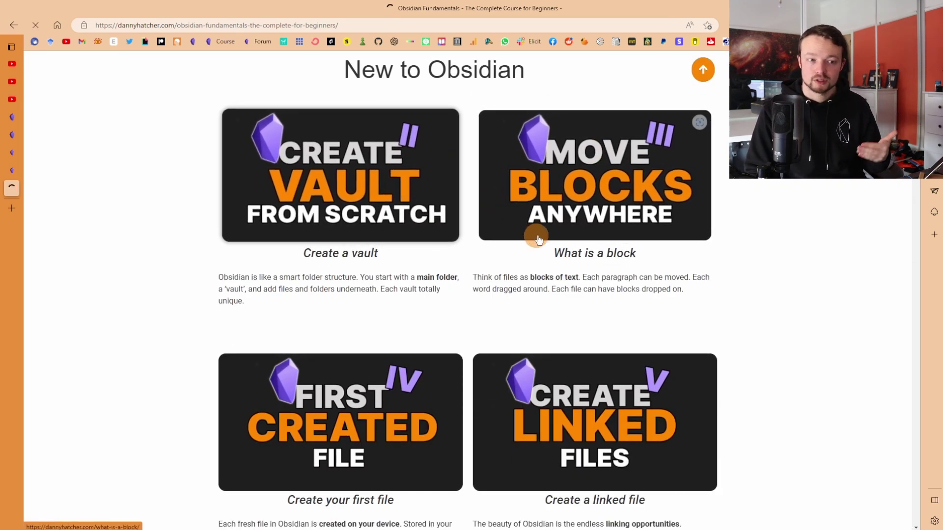
- Open 'Create an Obsidian Vault', scroll through its vault sections, and return to the top
{"action": "left_click", "coordinate": [340, 175]}
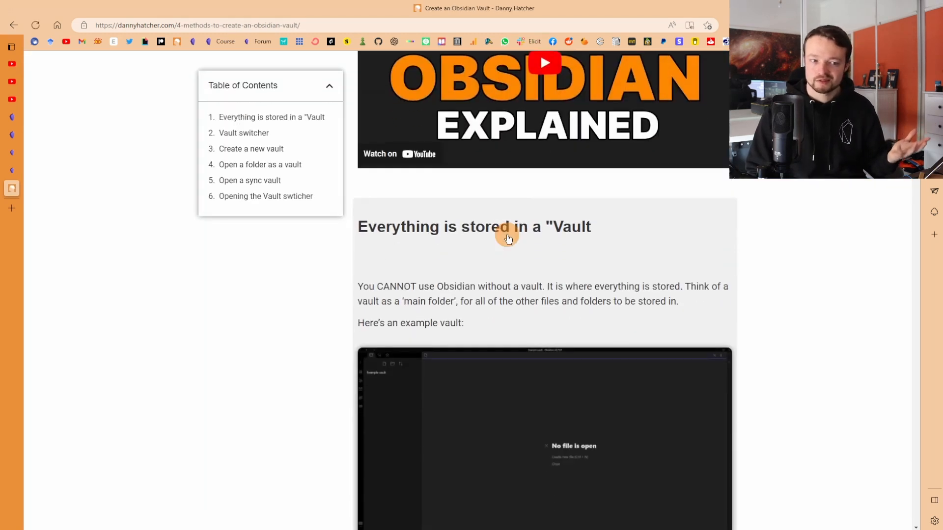
{"action": "scroll", "scroll_direction": "down", "scroll_amount": 3}
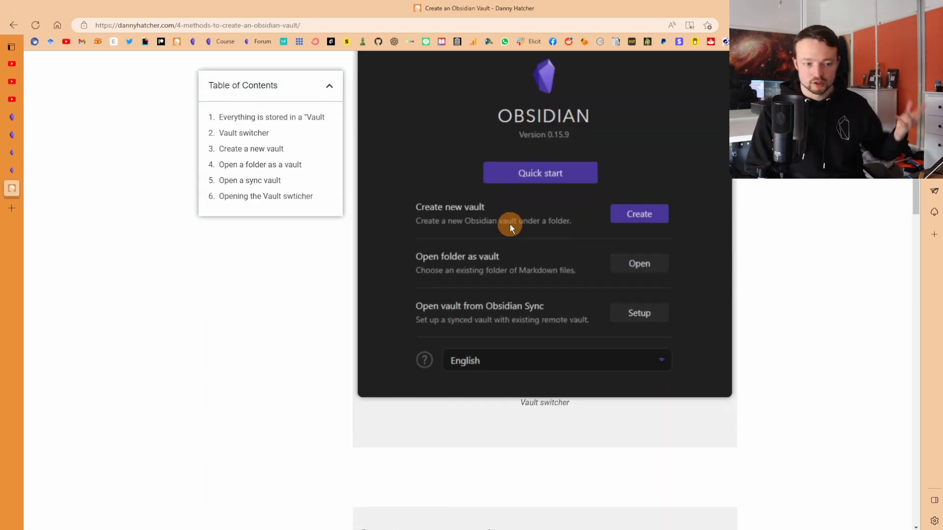
{"action": "scroll", "scroll_direction": "up", "scroll_amount": 3}
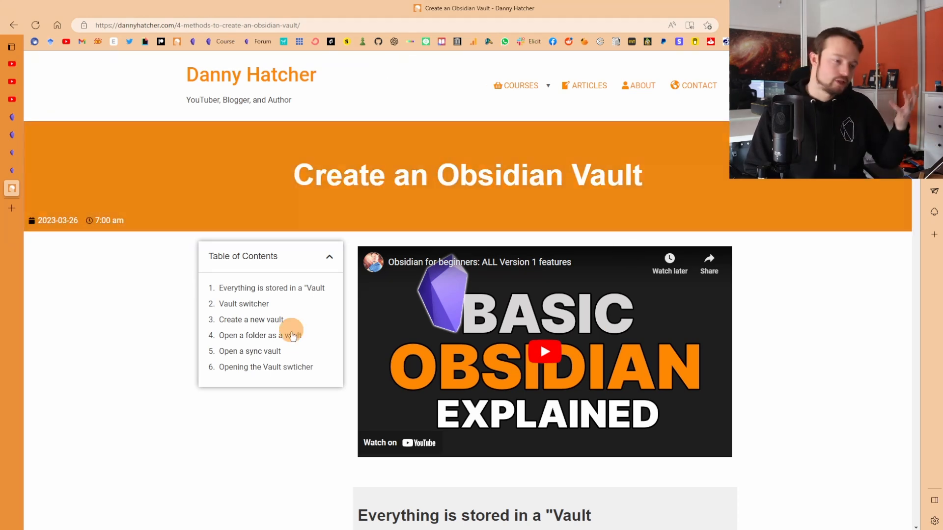
{"action": "scroll", "scroll_direction": "down", "scroll_amount": 3}
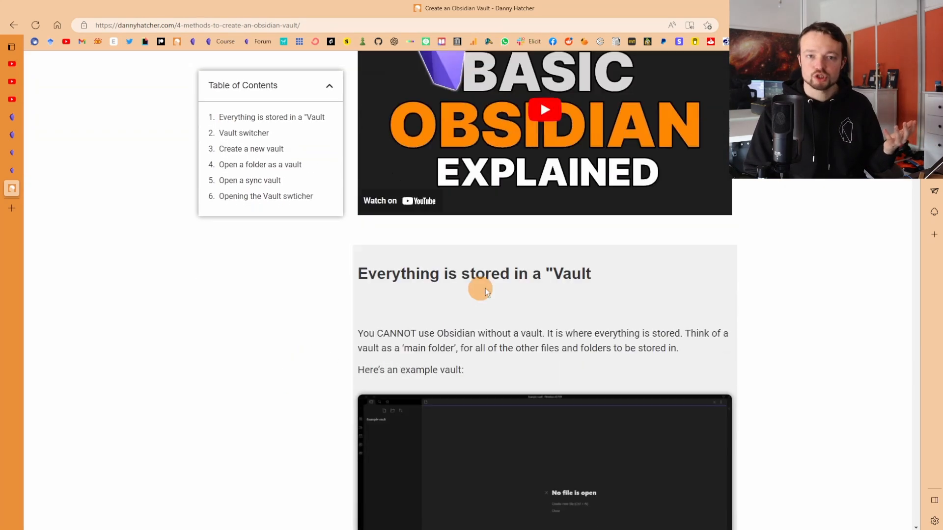
{"action": "scroll", "scroll_direction": "down", "scroll_amount": 3}
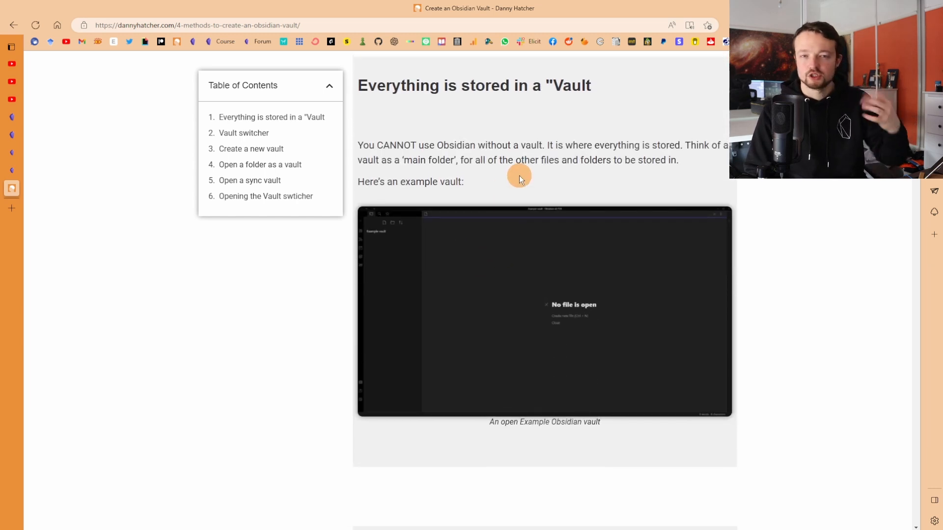
{"action": "scroll", "scroll_direction": "up", "scroll_amount": 3}
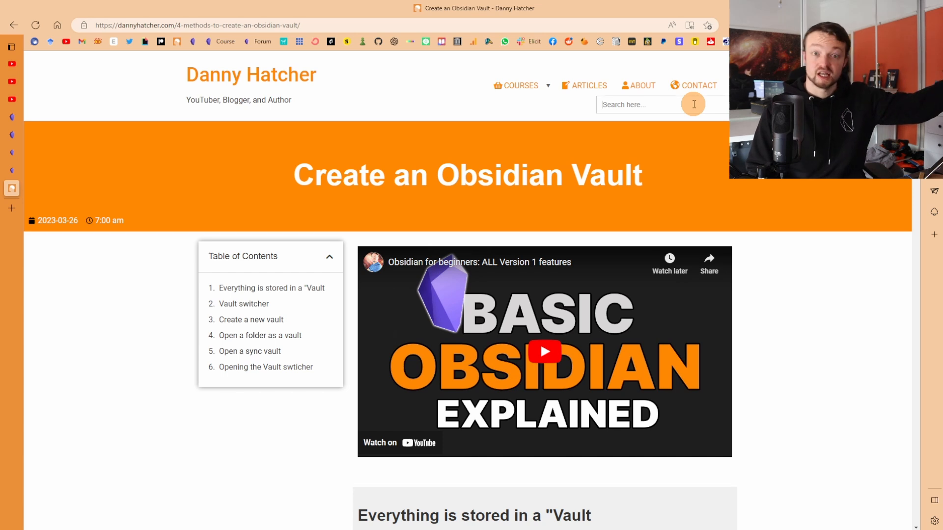
{"action": "mouse_move", "coordinate": [780, 281]}
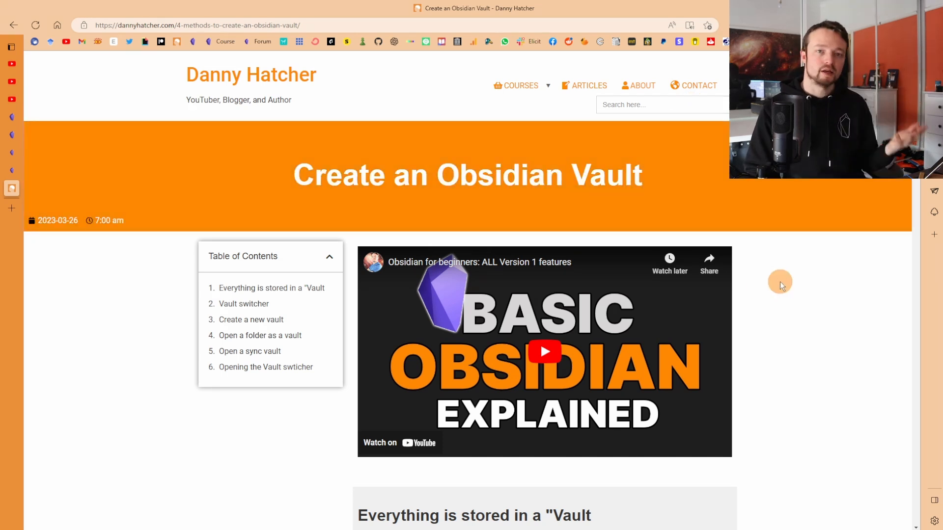